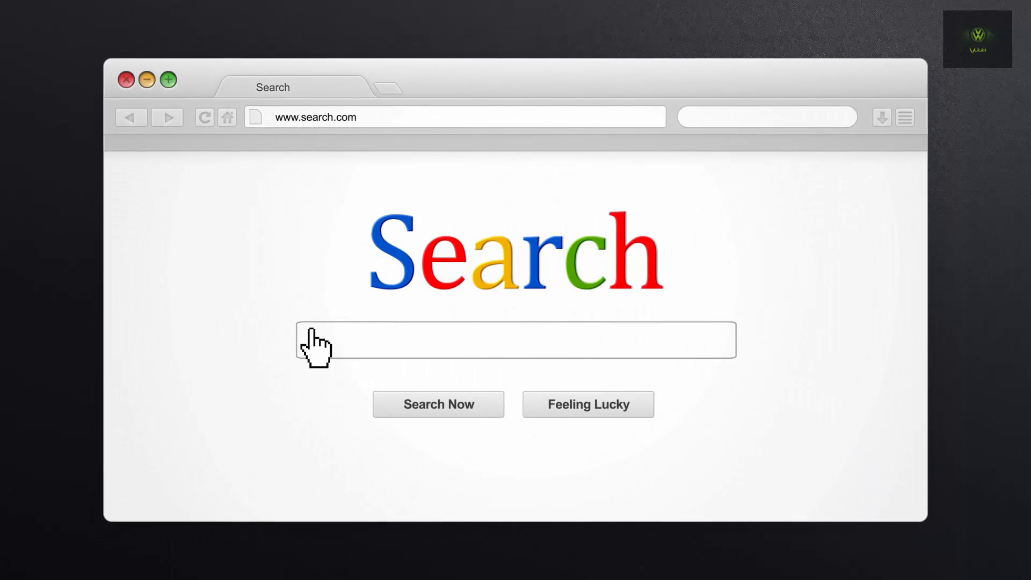
Step: Search the web for 'Vdubt25 youtube tutoria' in the mock browser
{"action": "type", "text": "Vdubt25 youtube tutoria"}
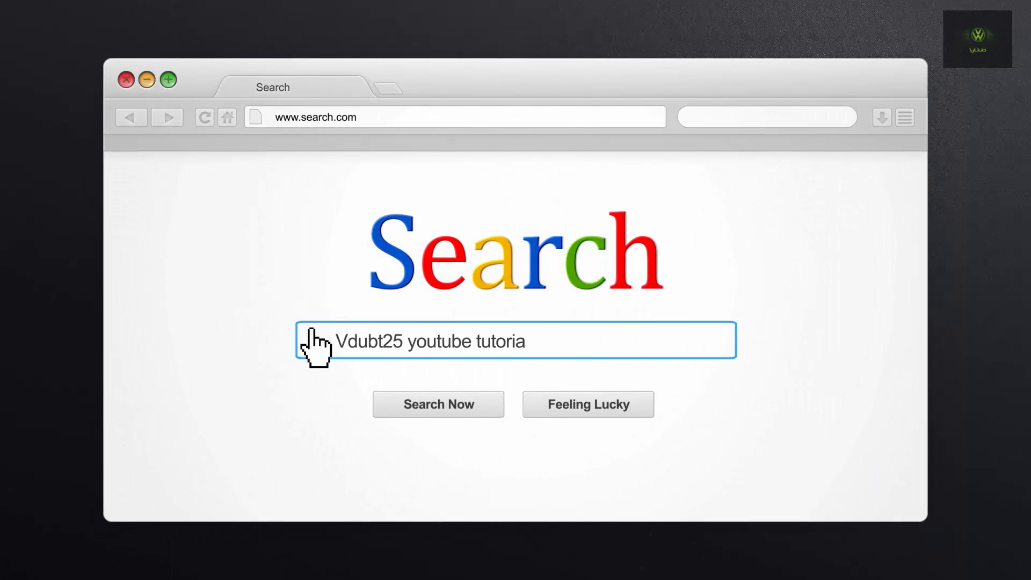
{"action": "left_click", "coordinate": [438, 403]}
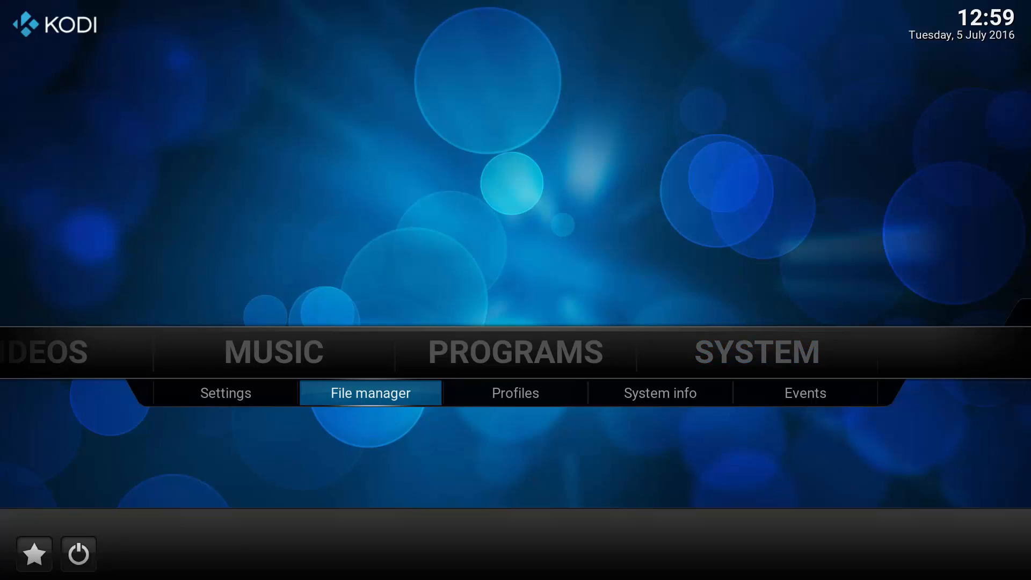
Step: Begin a new file-manager source and enter the start of the muckys.mediaportal address
{"action": "left_click", "coordinate": [369, 393]}
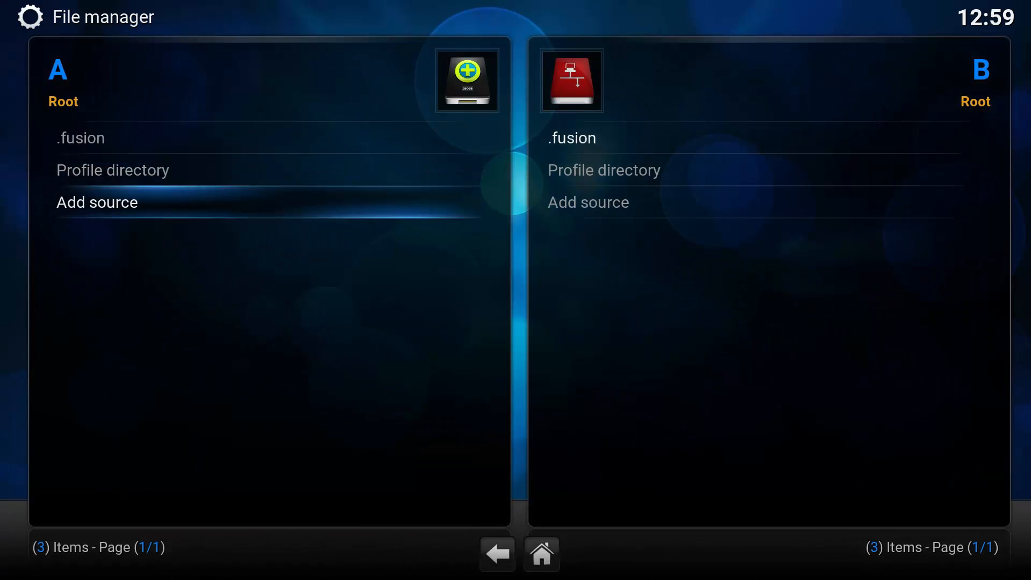
{"action": "left_click", "coordinate": [96, 202]}
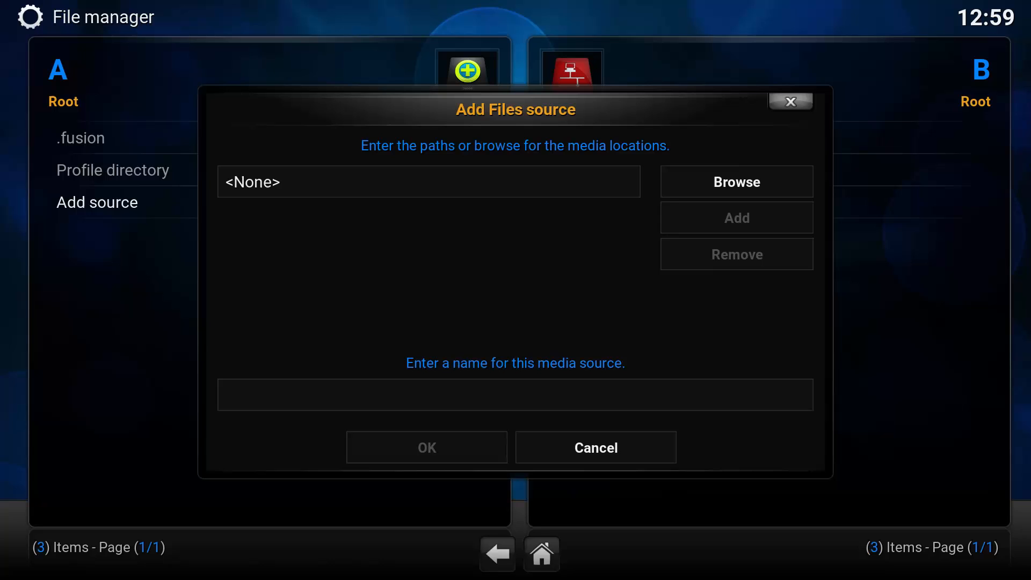
{"action": "left_click", "coordinate": [428, 183]}
{"action": "type", "text": "htt"}
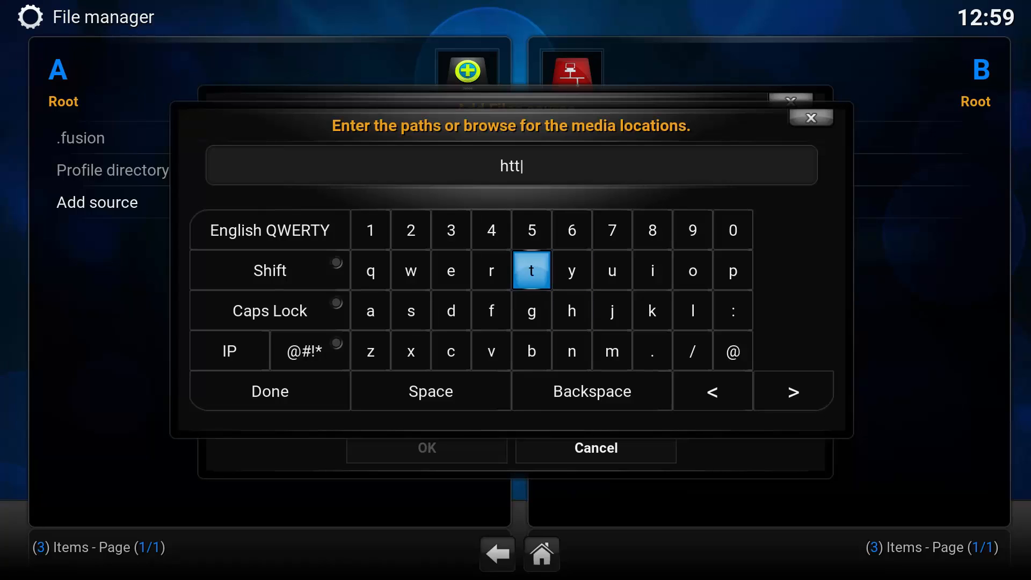
{"action": "left_click", "coordinate": [732, 351]}
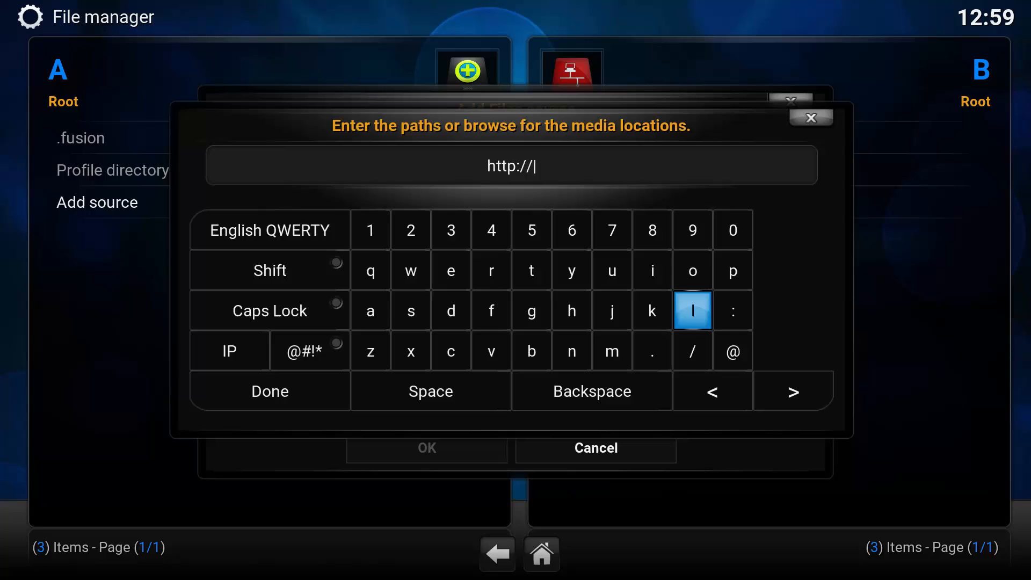
{"action": "left_click", "coordinate": [611, 310]}
{"action": "type", "text": "muc"}
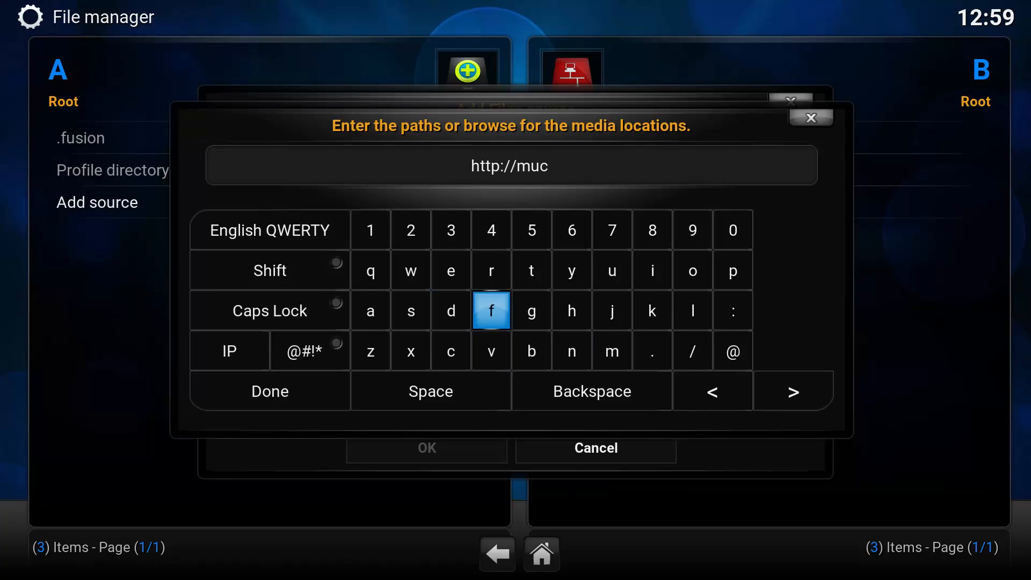
{"action": "left_click", "coordinate": [571, 270]}
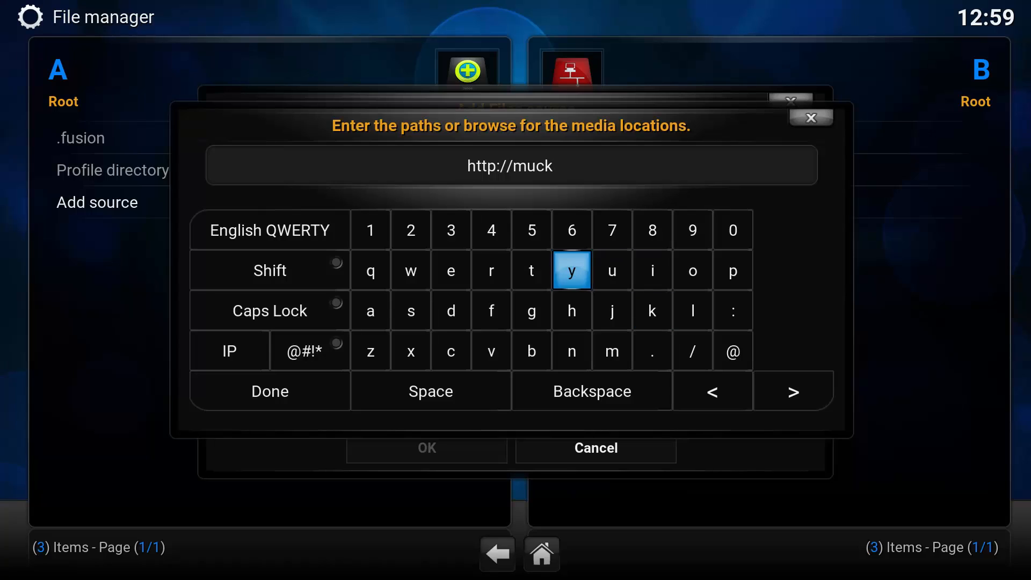
{"action": "left_click", "coordinate": [410, 350]}
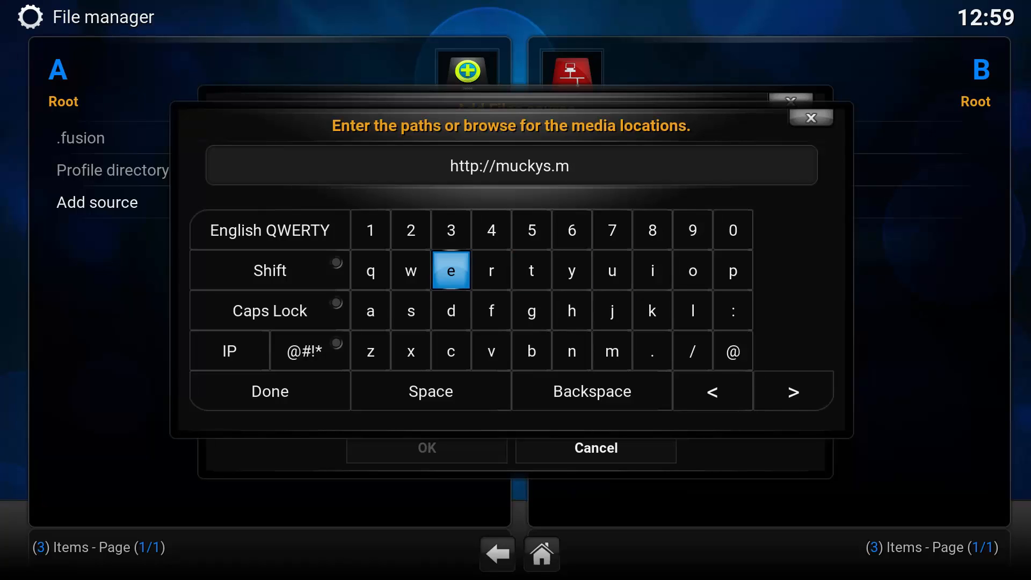
{"action": "left_click", "coordinate": [652, 270]}
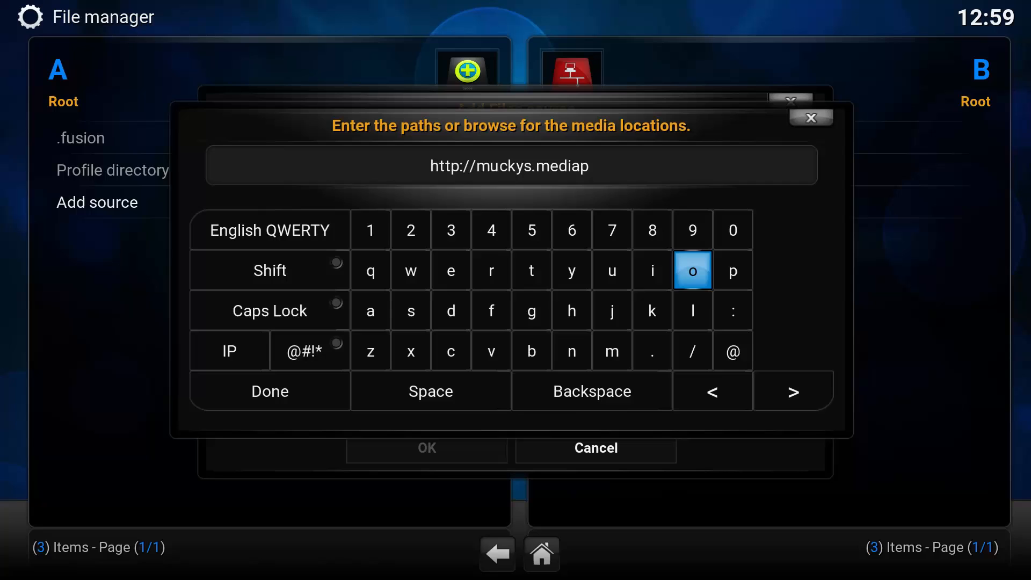
{"action": "left_click", "coordinate": [532, 271]}
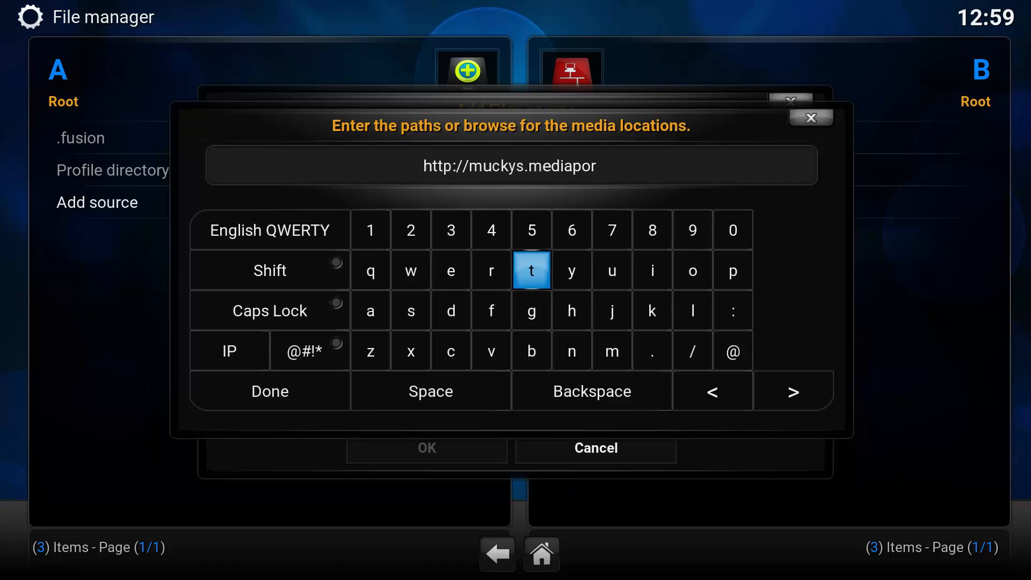
{"action": "left_click", "coordinate": [410, 310]}
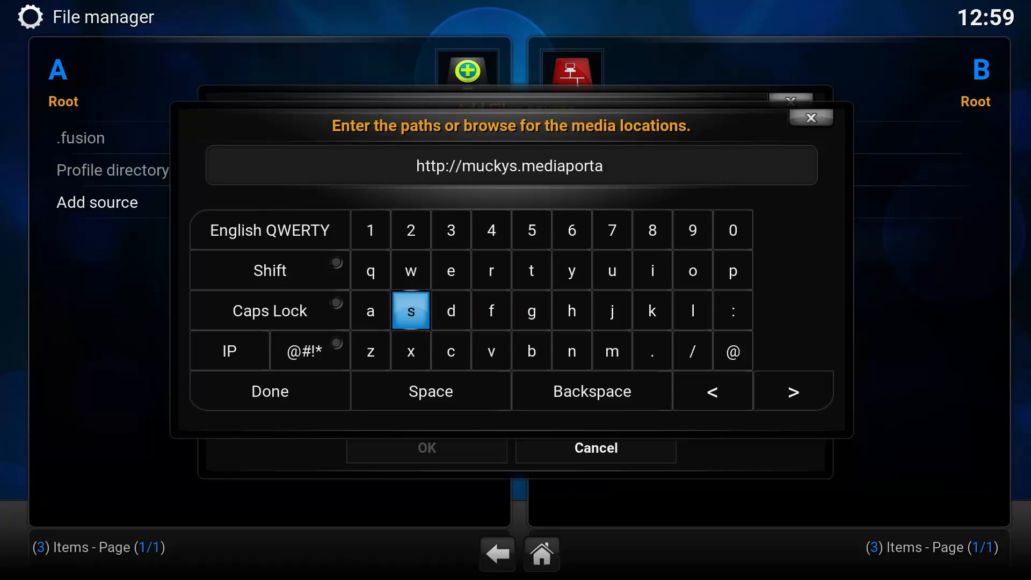
Step: Finish the address muckys.mediaportal4kodi.ml/ and confirm it
{"action": "left_click", "coordinate": [692, 270]}
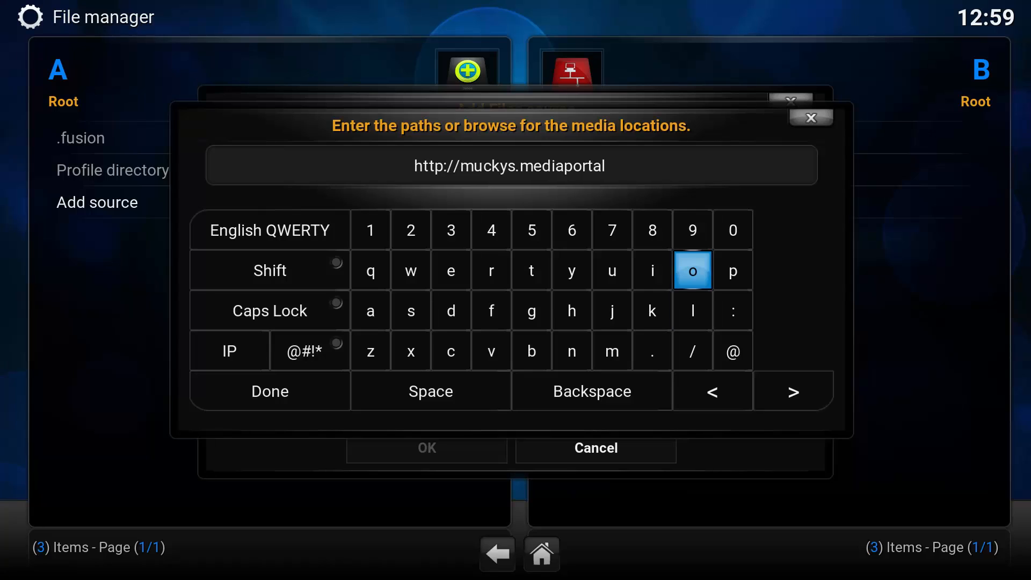
{"action": "left_click", "coordinate": [491, 230]}
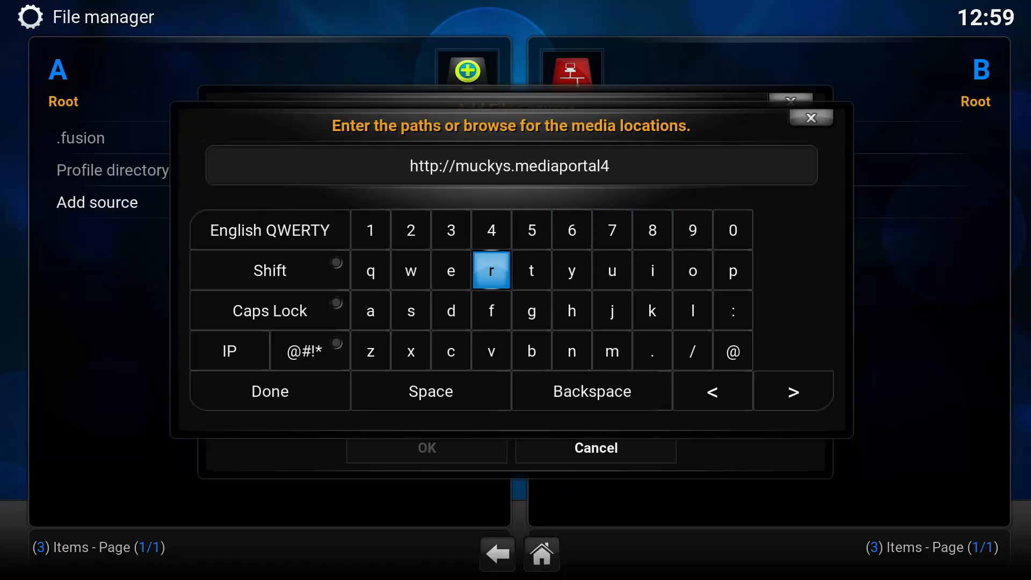
{"action": "left_click", "coordinate": [692, 271]}
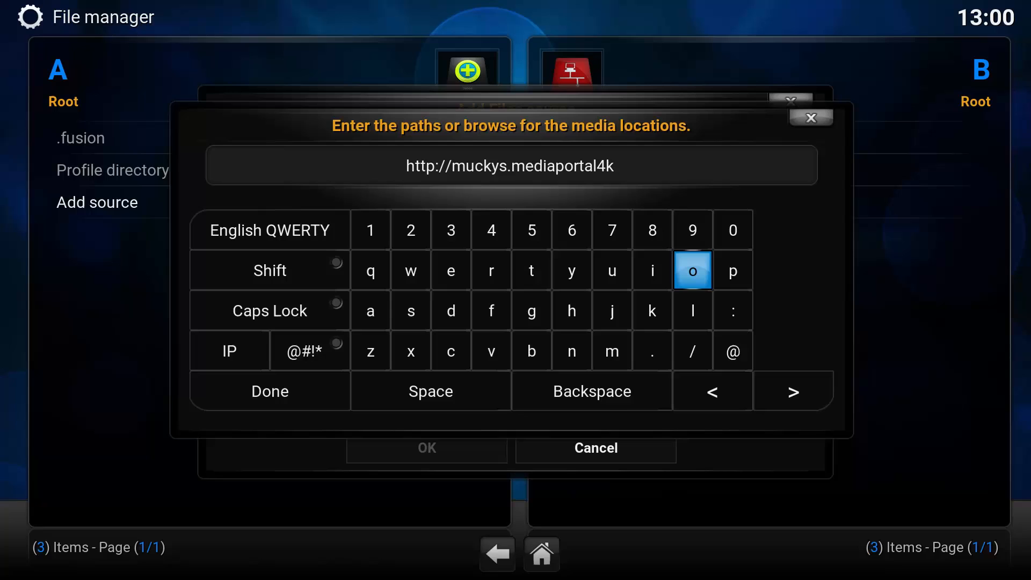
{"action": "left_click", "coordinate": [450, 311]}
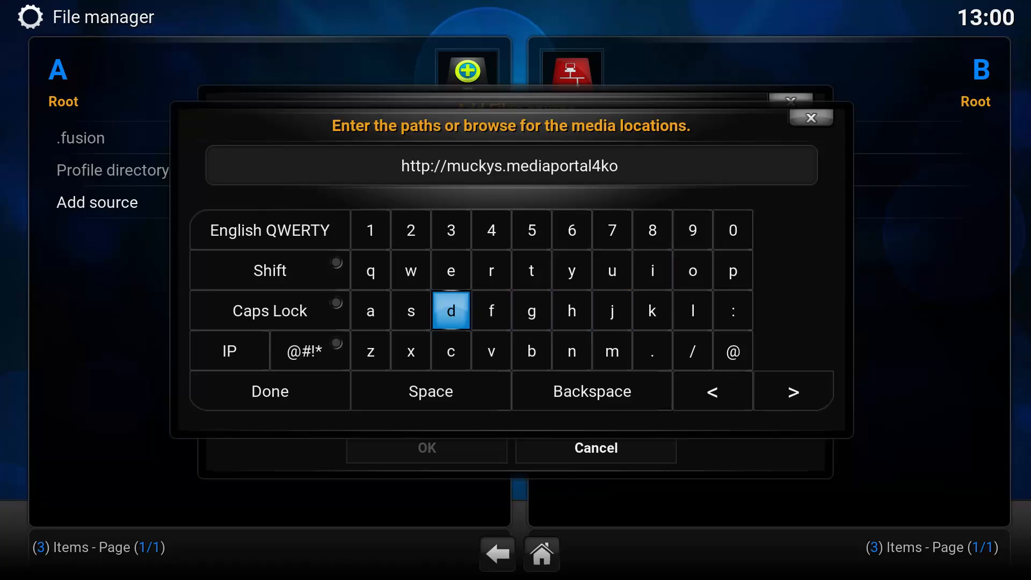
{"action": "left_click", "coordinate": [652, 271]}
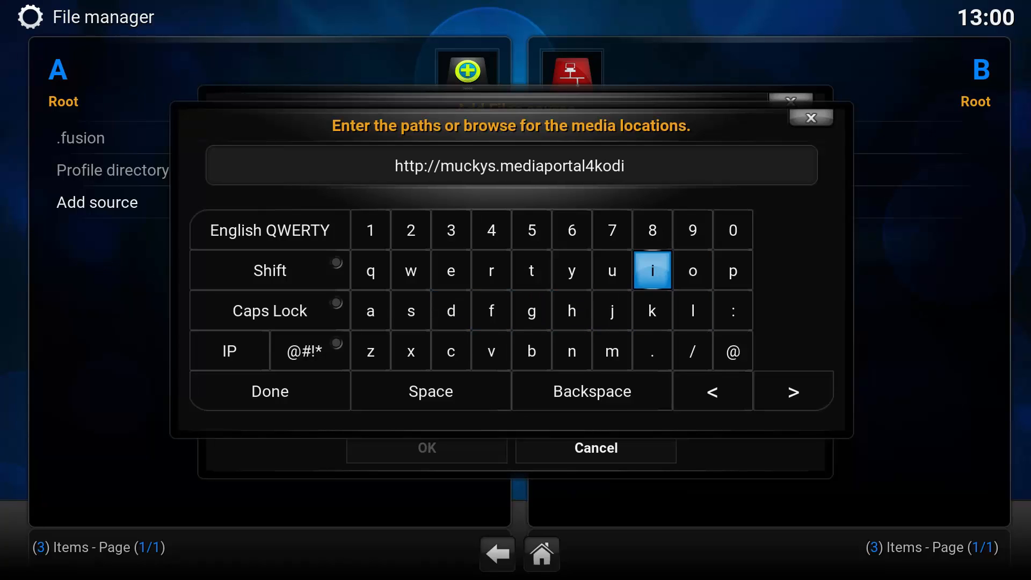
{"action": "left_click", "coordinate": [612, 350]}
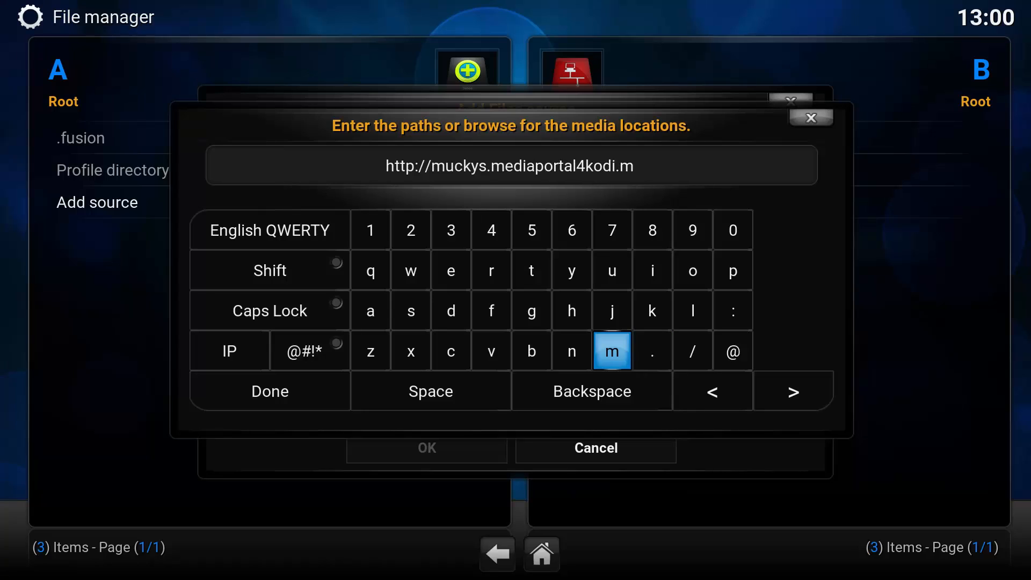
{"action": "left_click", "coordinate": [692, 350]}
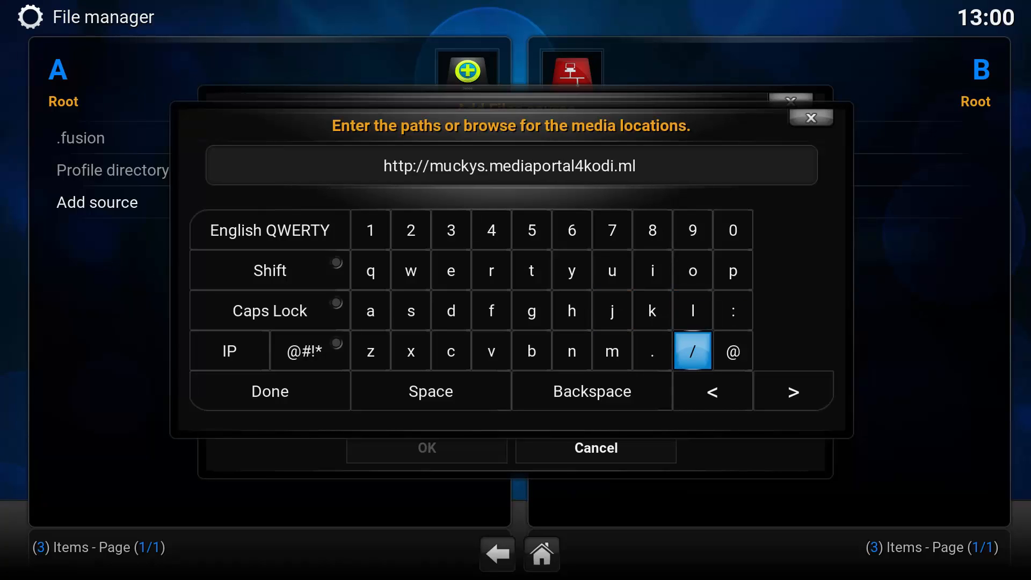
{"action": "mouse_move", "coordinate": [269, 391]}
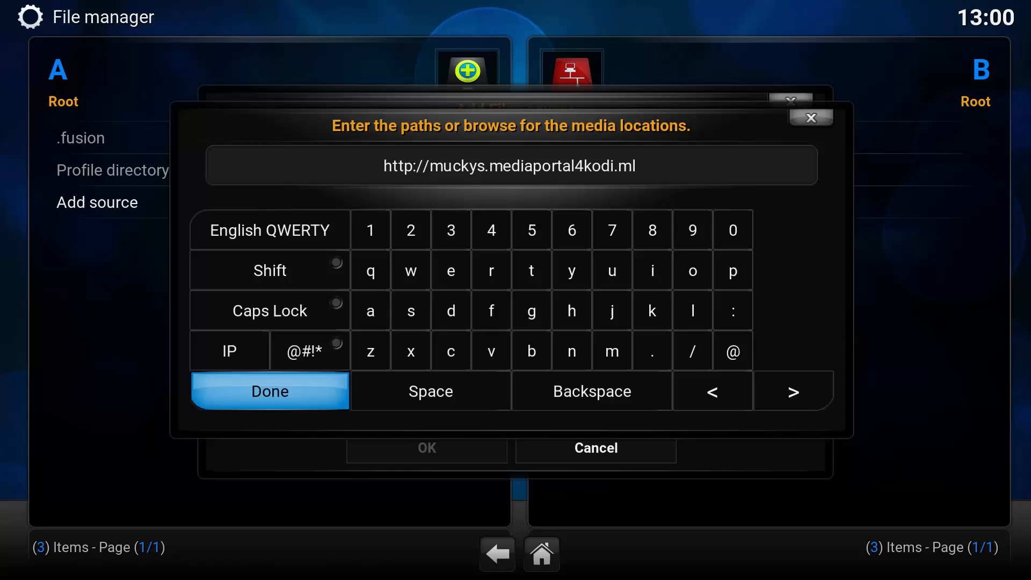
{"action": "left_click", "coordinate": [269, 391]}
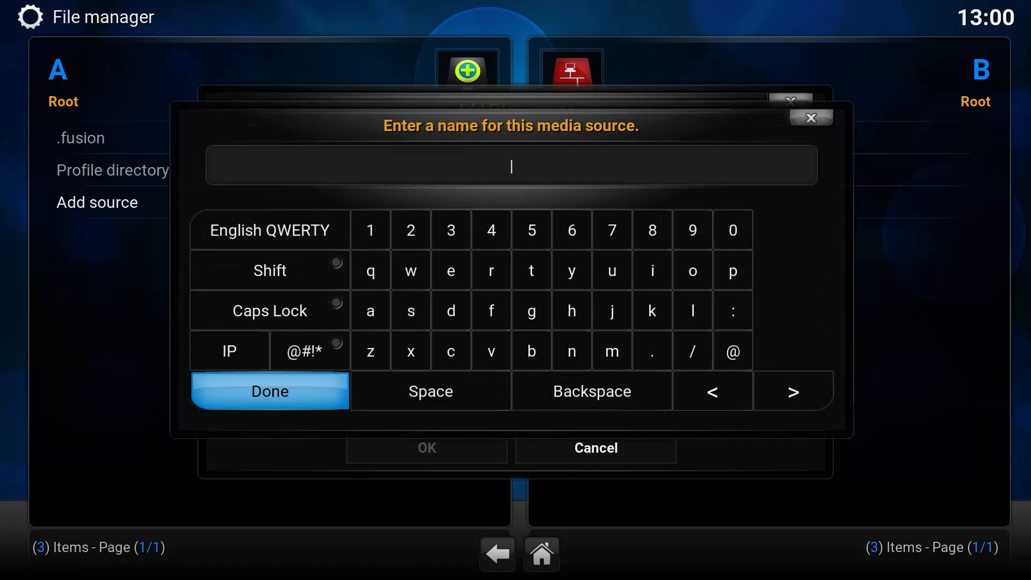
Step: Name the new source .muckys and confirm it
{"action": "left_click", "coordinate": [611, 350]}
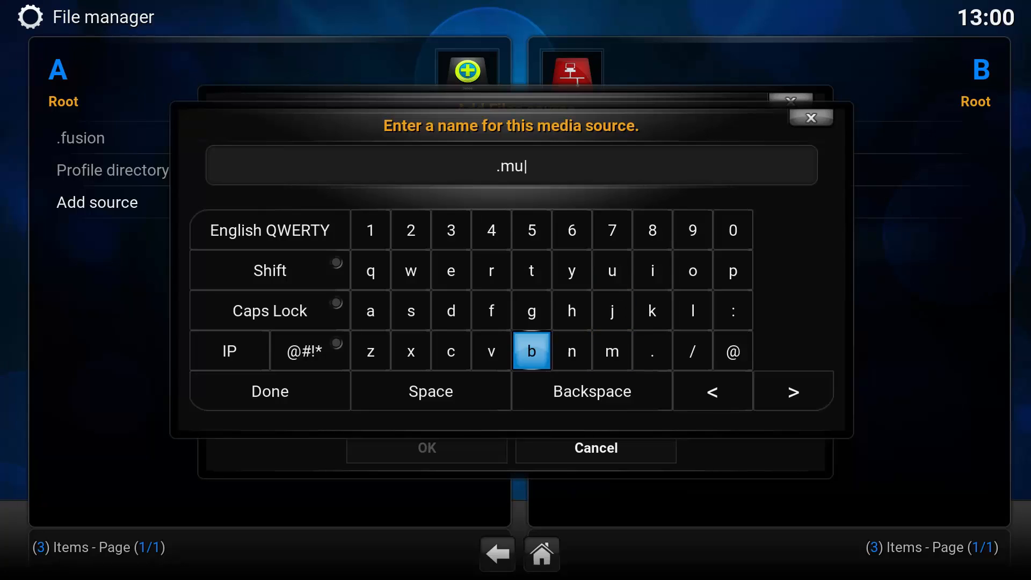
{"action": "left_click", "coordinate": [650, 310]}
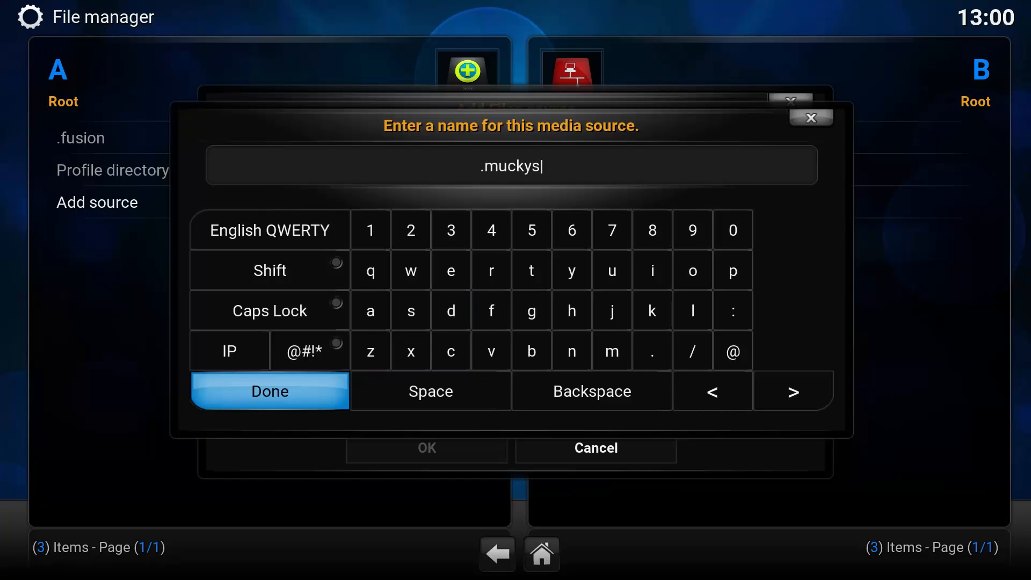
{"action": "left_click", "coordinate": [268, 391]}
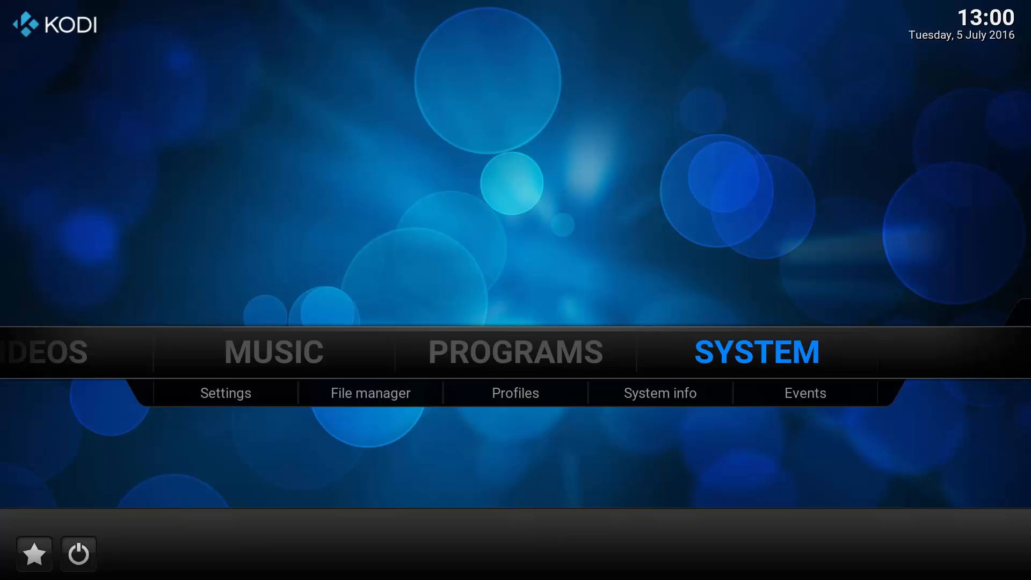
Step: Install the Mucky Ducks Repo from zip under Settings > Add-ons and list installable repositories
{"action": "left_click", "coordinate": [224, 394]}
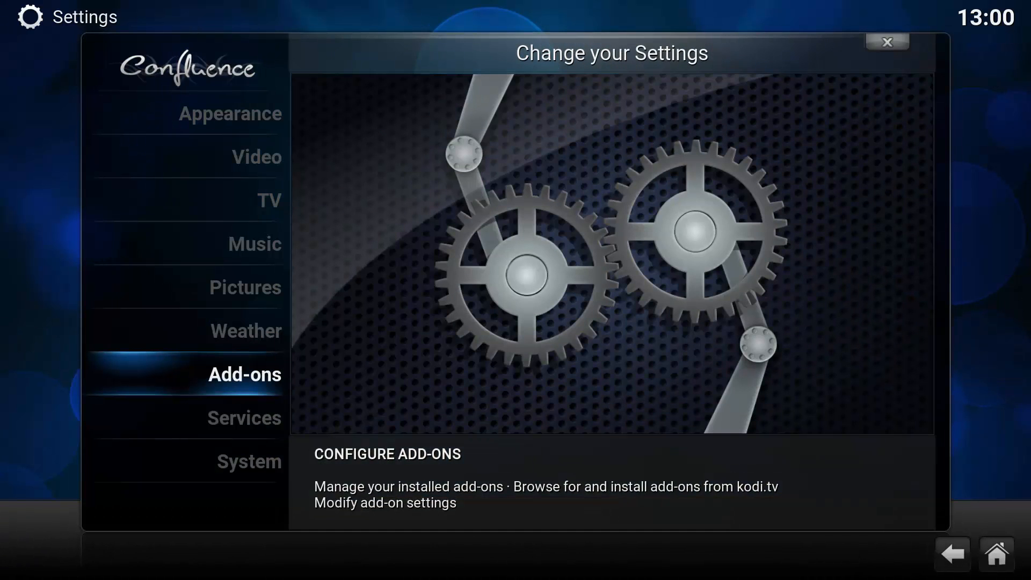
{"action": "left_click", "coordinate": [244, 374]}
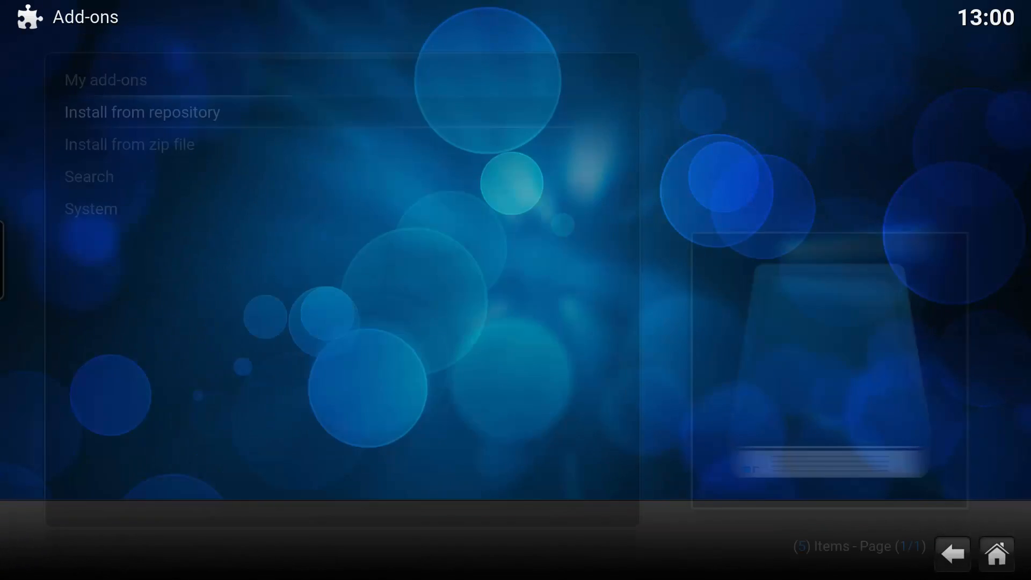
{"action": "left_click", "coordinate": [129, 144]}
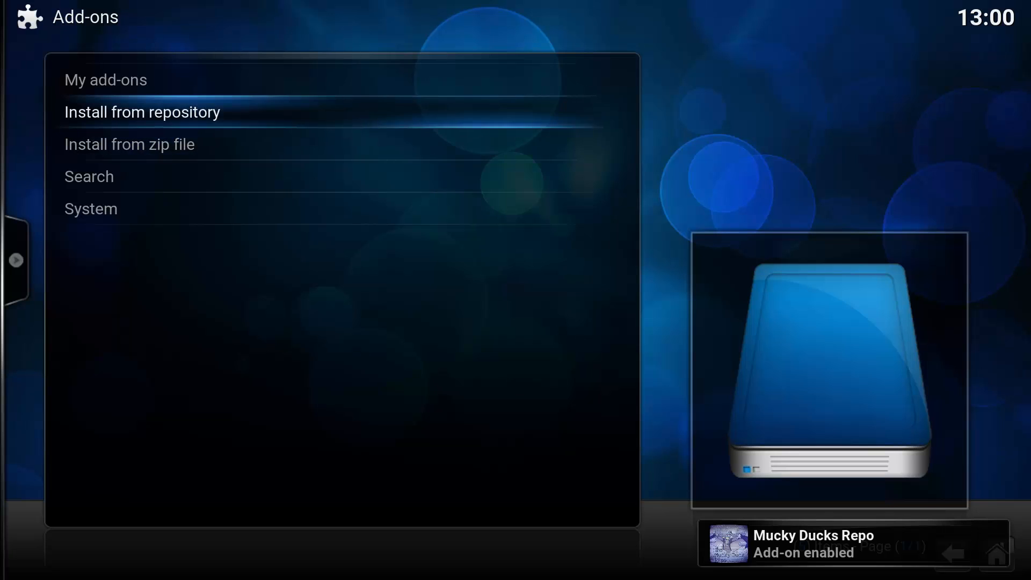
{"action": "left_click", "coordinate": [142, 112]}
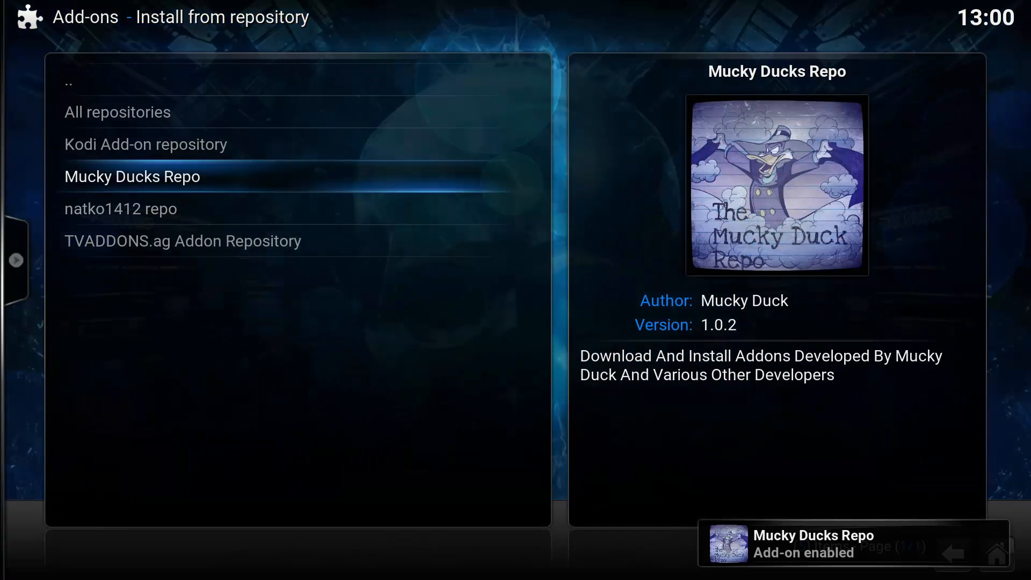
Step: Install HD Box from the Mucky Ducks Repo's video add-ons
{"action": "left_click", "coordinate": [131, 176]}
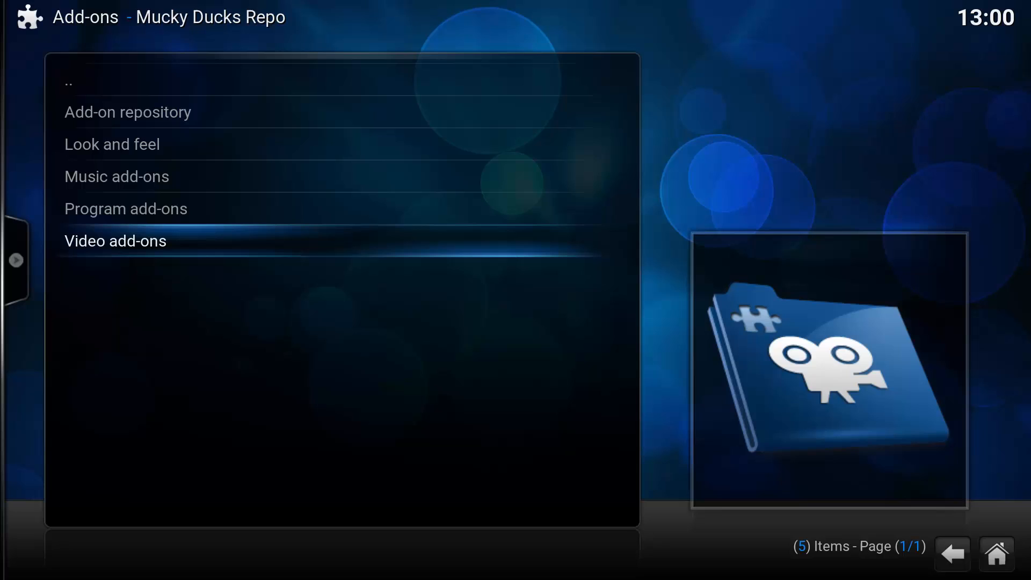
{"action": "left_click", "coordinate": [115, 240]}
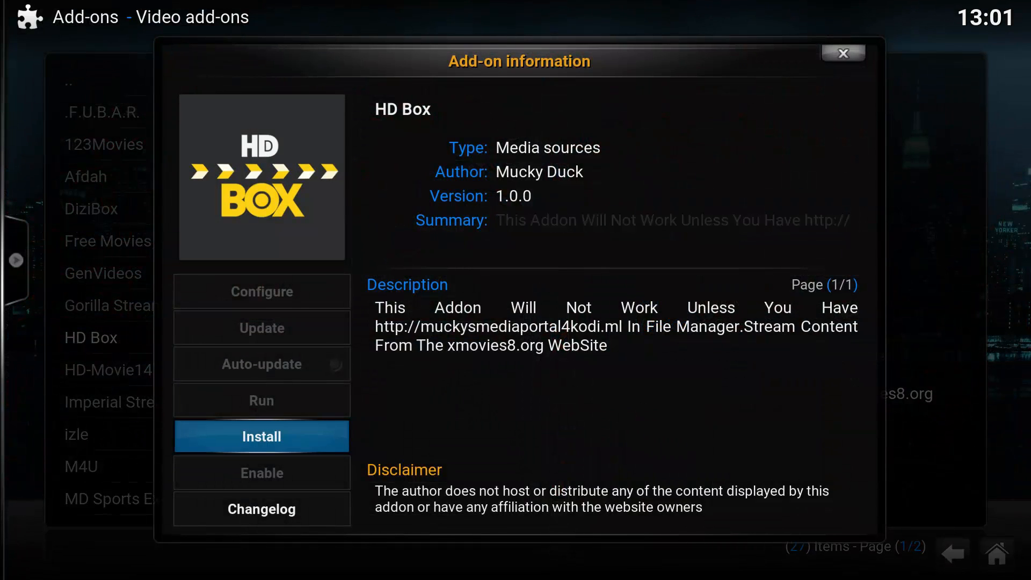
{"action": "left_click", "coordinate": [260, 436]}
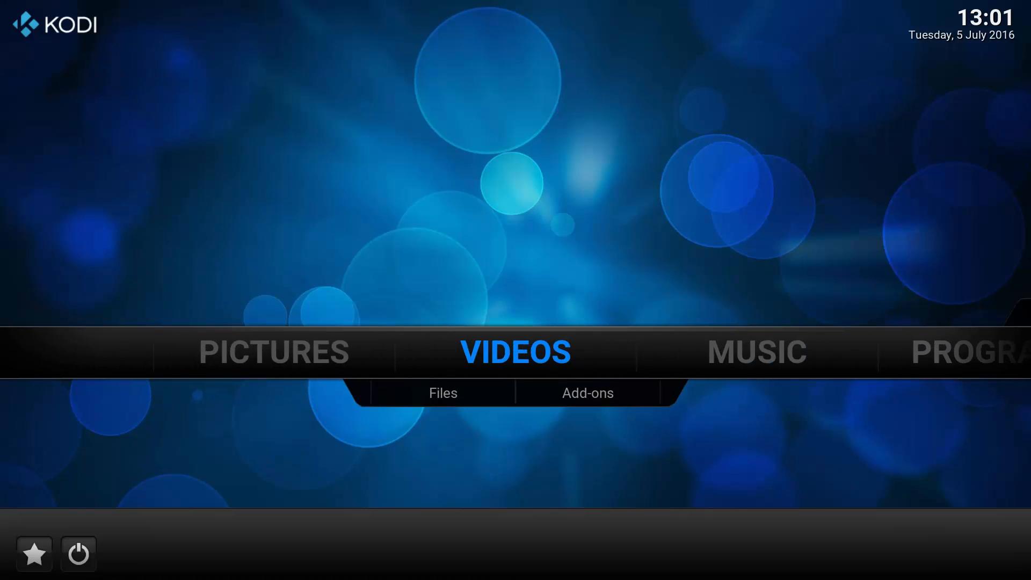
Step: Launch HD Box from Videos > Add-ons and select Insurgent from its movie list
{"action": "left_click", "coordinate": [587, 393]}
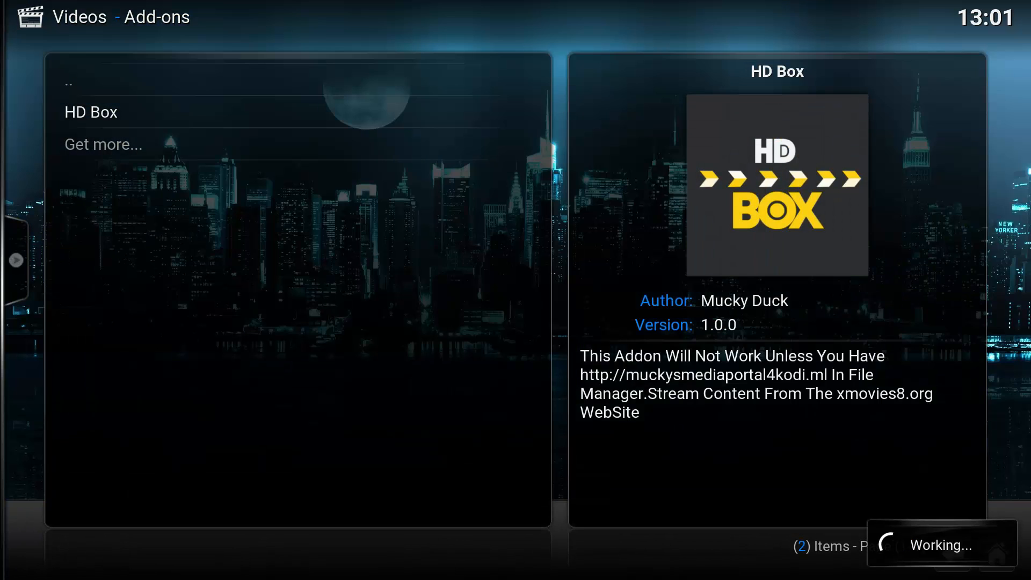
{"action": "left_click", "coordinate": [90, 112]}
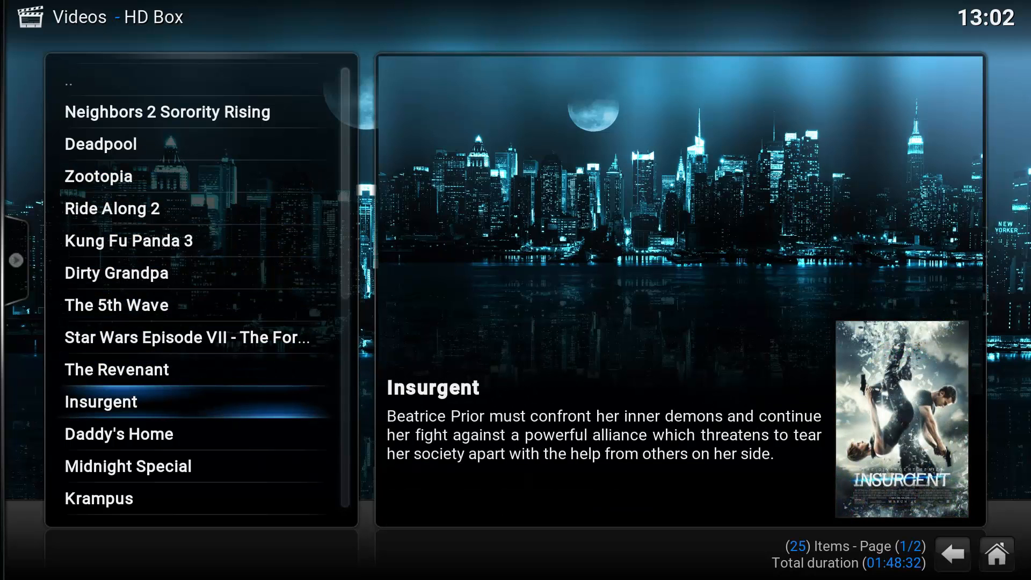
{"action": "left_click", "coordinate": [101, 402]}
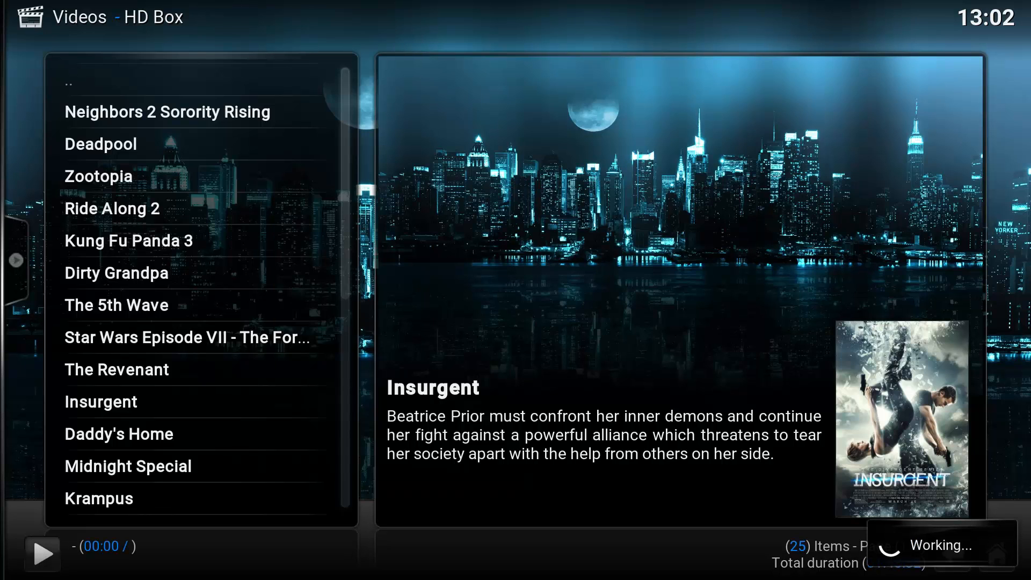
Step: Play the Insurgent stream briefly, pause it, then stop back to the movie list
{"action": "double_click", "coordinate": [100, 401]}
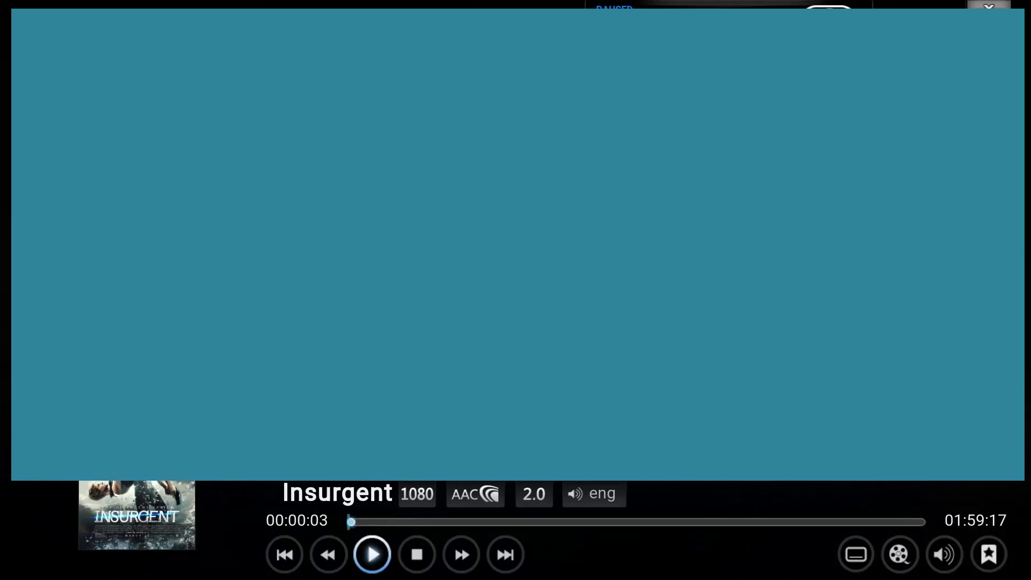
{"action": "left_click", "coordinate": [372, 554]}
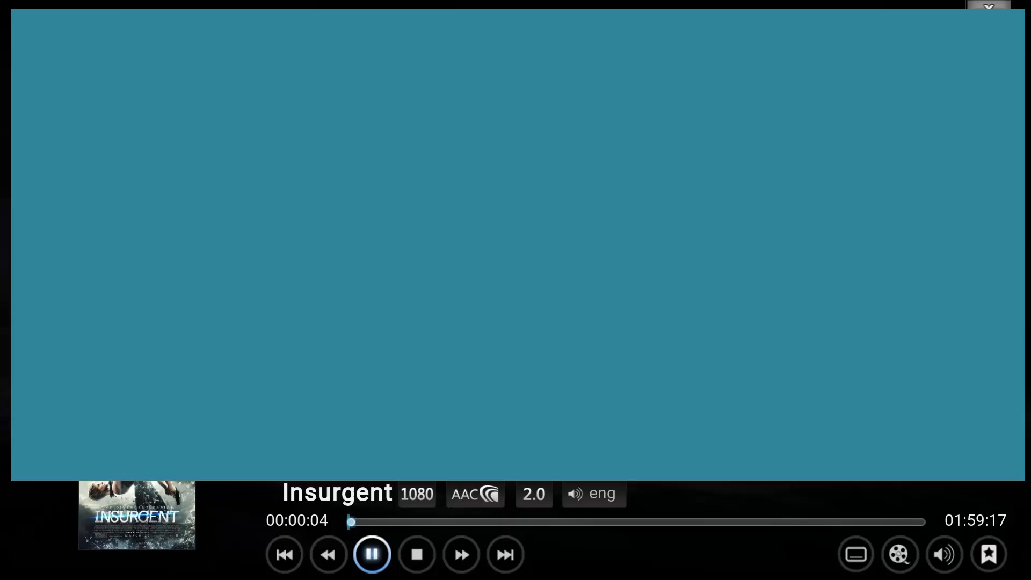
{"action": "left_click", "coordinate": [417, 554]}
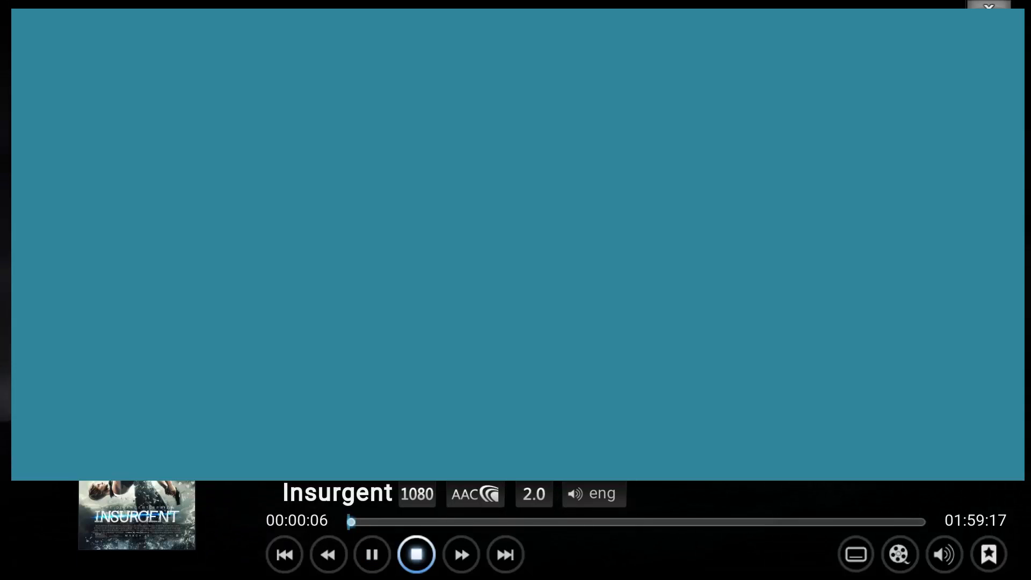
{"action": "left_click", "coordinate": [417, 555]}
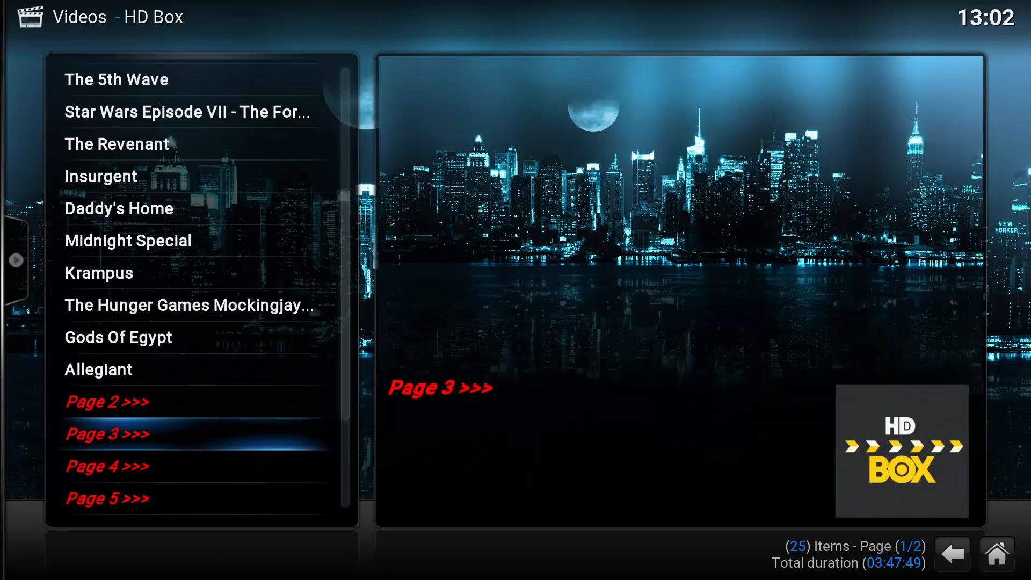
Step: Load Page 3 of HD Box movies, then go back to its main categories
{"action": "left_click", "coordinate": [108, 433]}
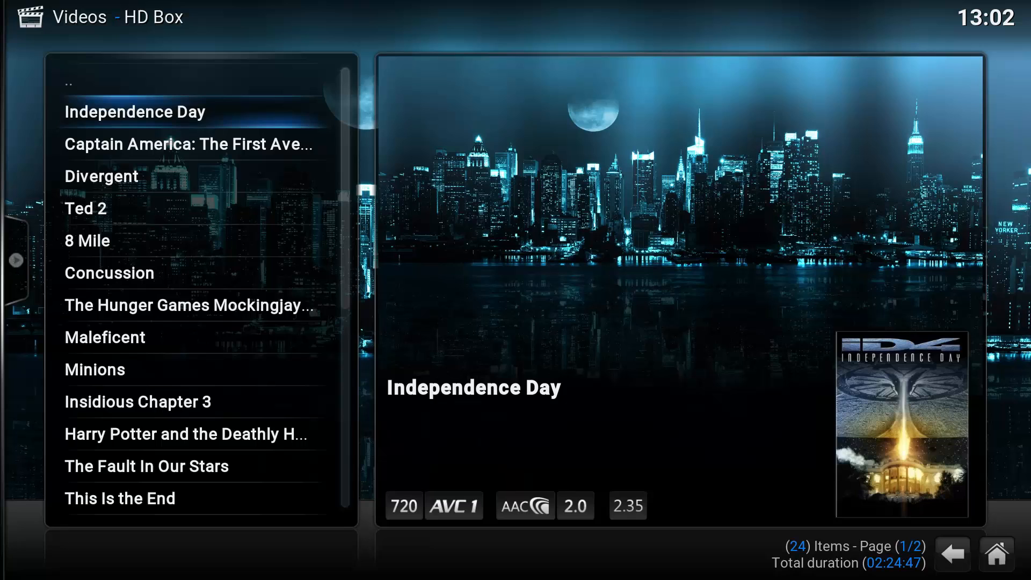
{"action": "left_click", "coordinate": [952, 555]}
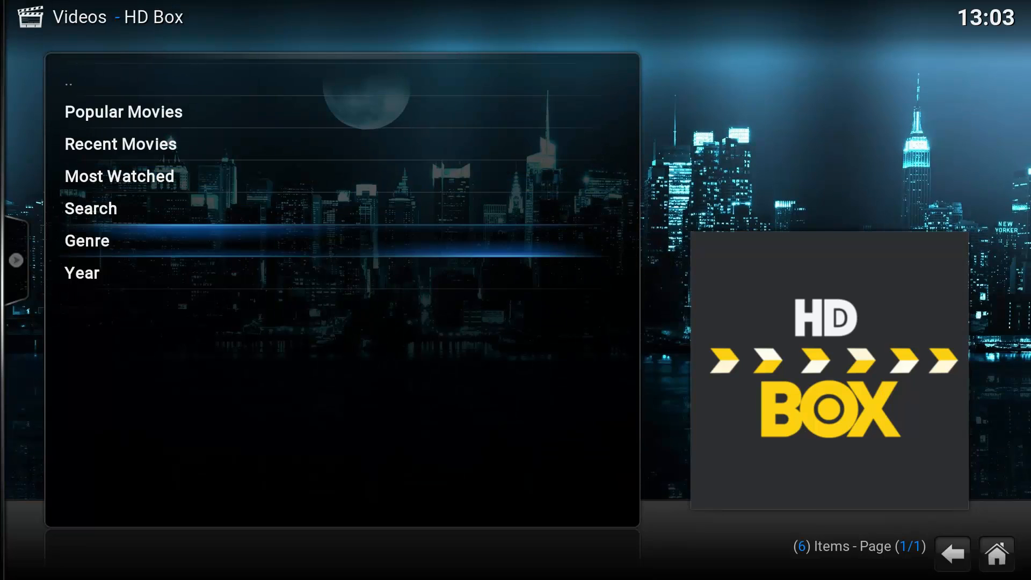
Step: Open HD Box's add-on settings and view the Metadata and AutoView tabs
{"action": "left_click", "coordinate": [952, 553]}
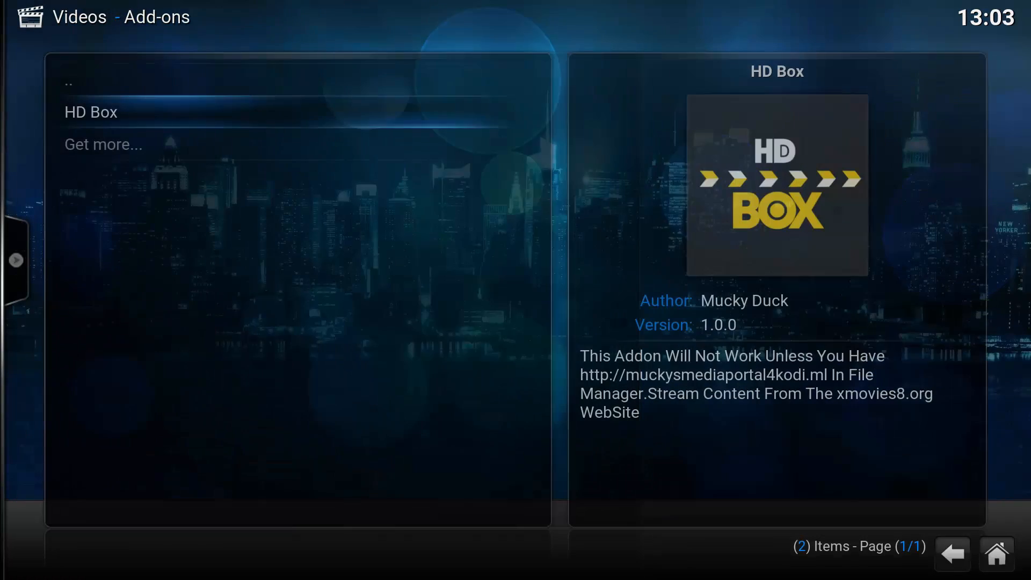
{"action": "right_click", "coordinate": [90, 112]}
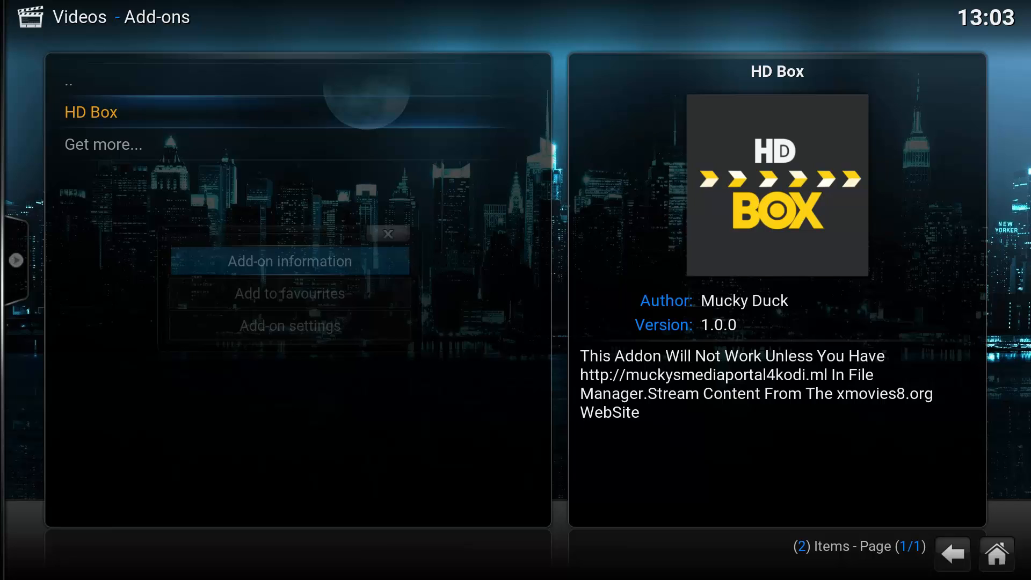
{"action": "left_click", "coordinate": [289, 324]}
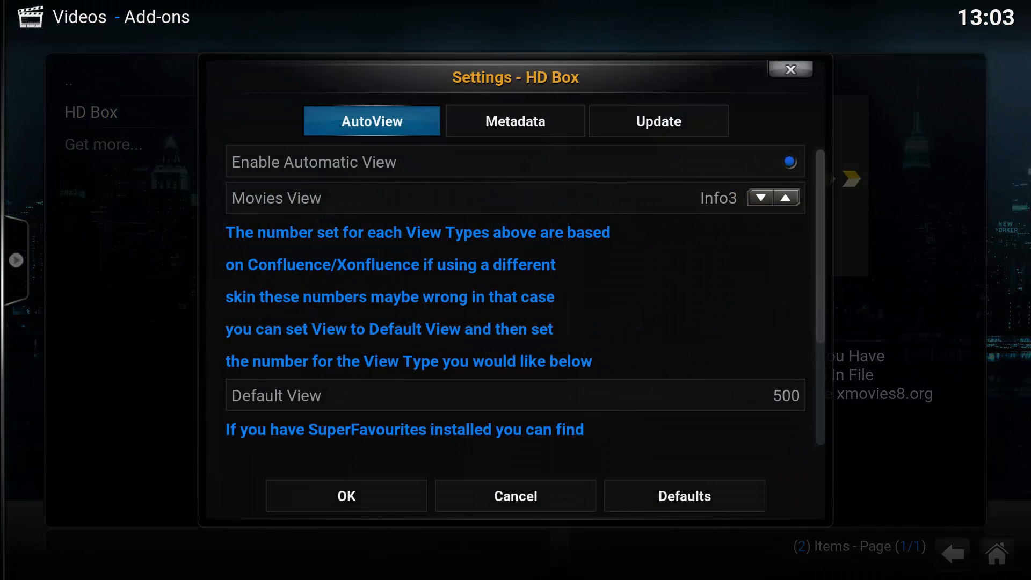
{"action": "left_click", "coordinate": [514, 121]}
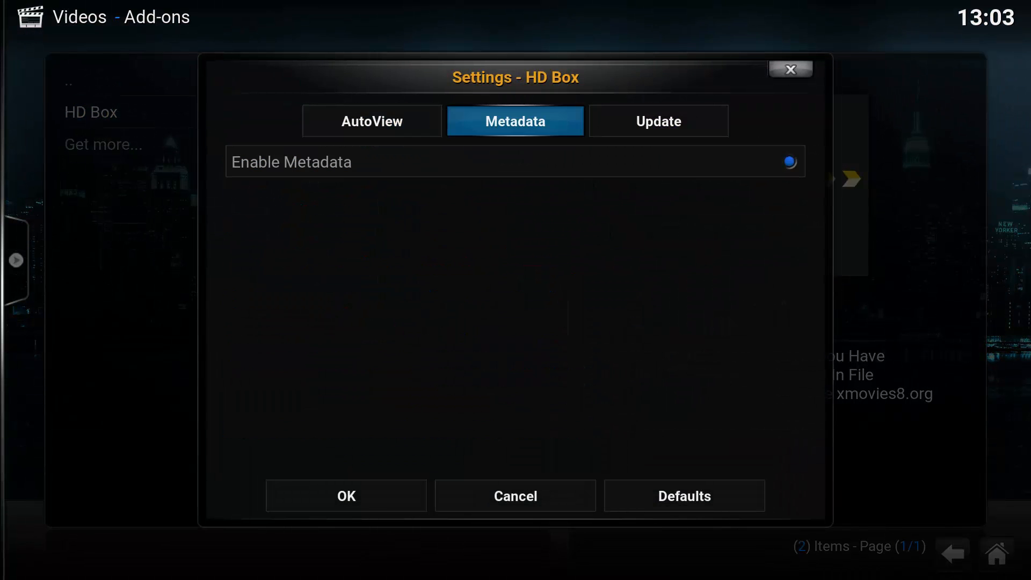
{"action": "left_click", "coordinate": [371, 122]}
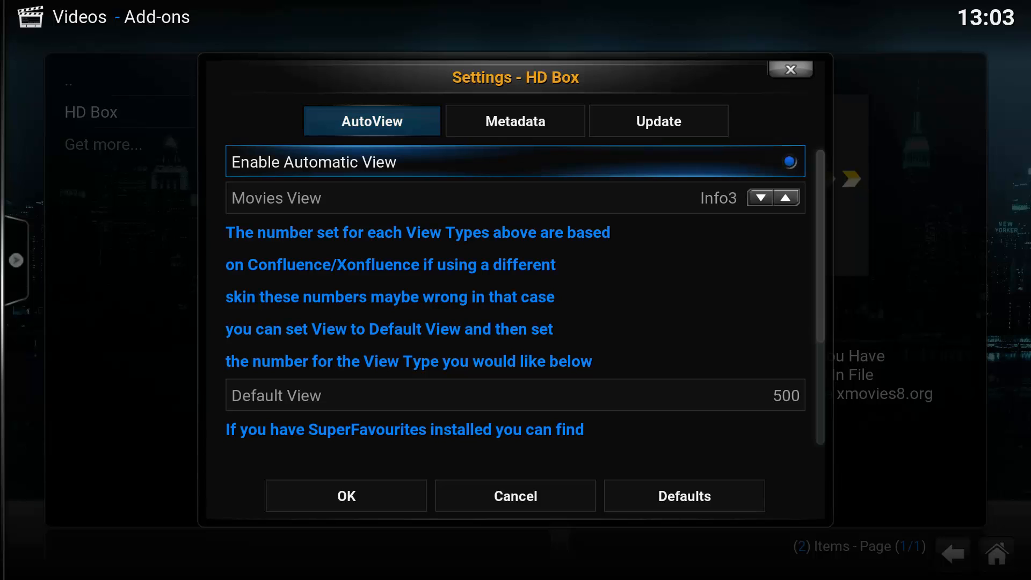